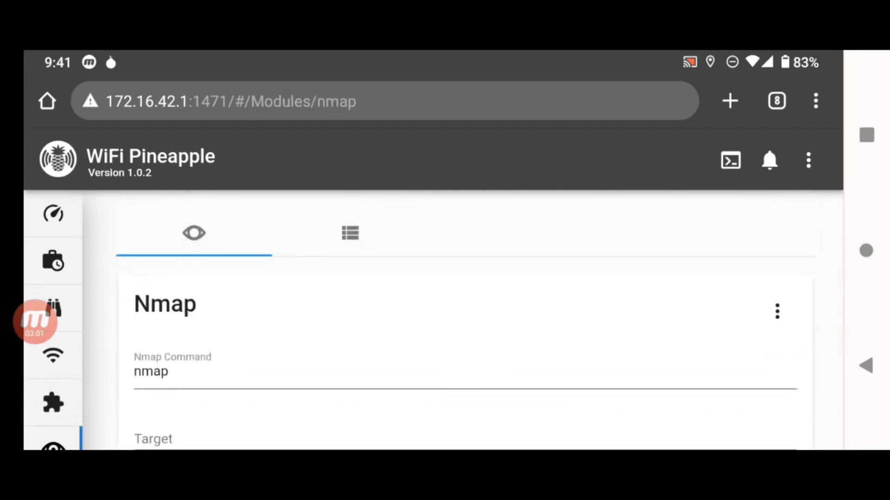
Activate the empty Target field in the Nmap module, leaving the command as nmap.
click(170, 371)
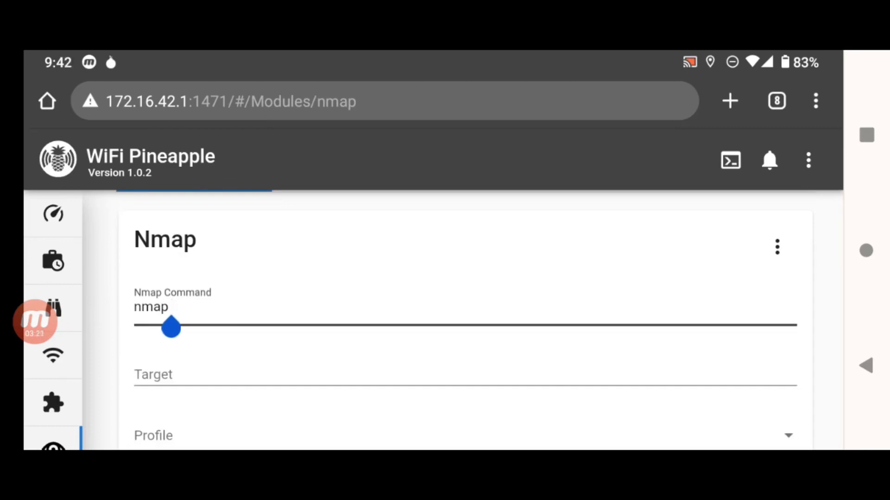
click(170, 307)
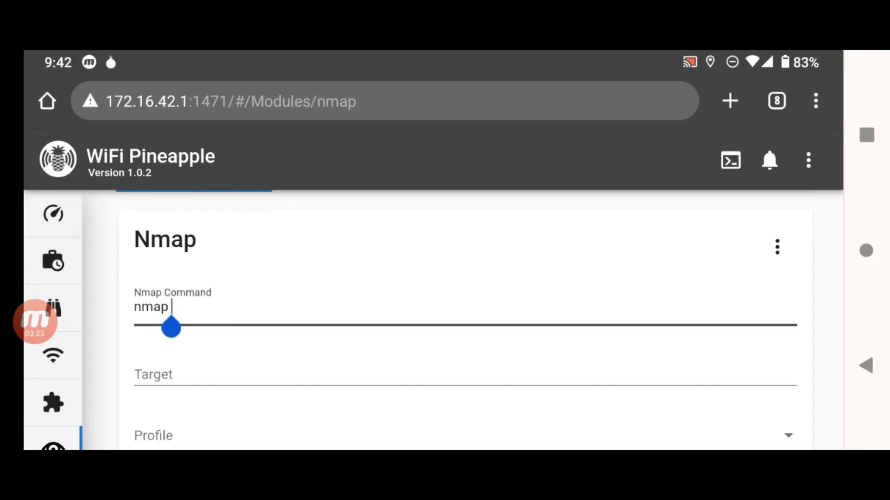
click(464, 374)
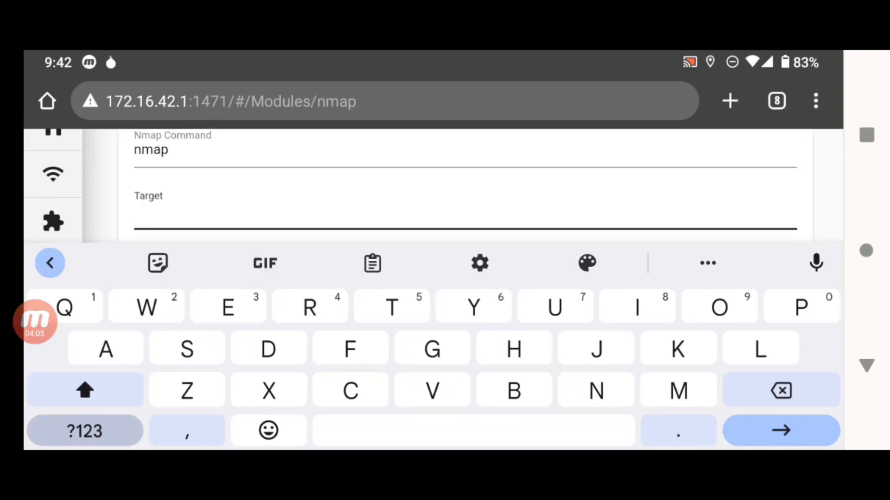
Enter 'Cy' as the Nmap scan target.
click(227, 213)
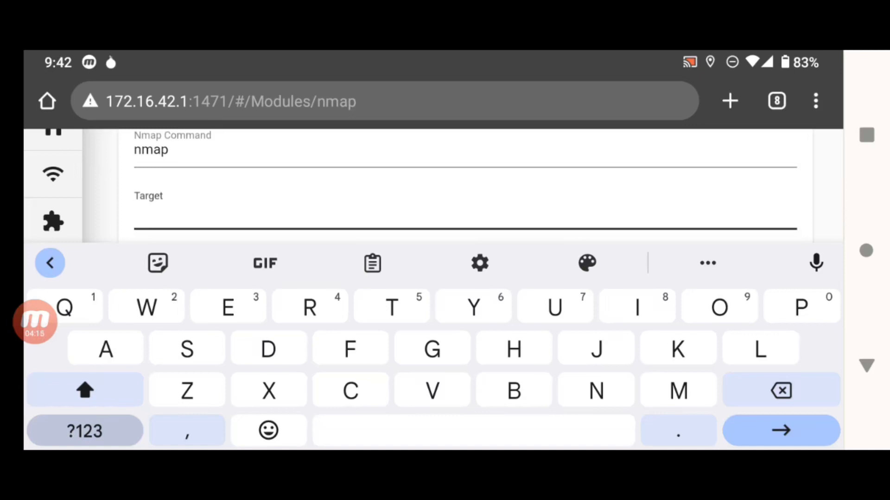
text(Cy)
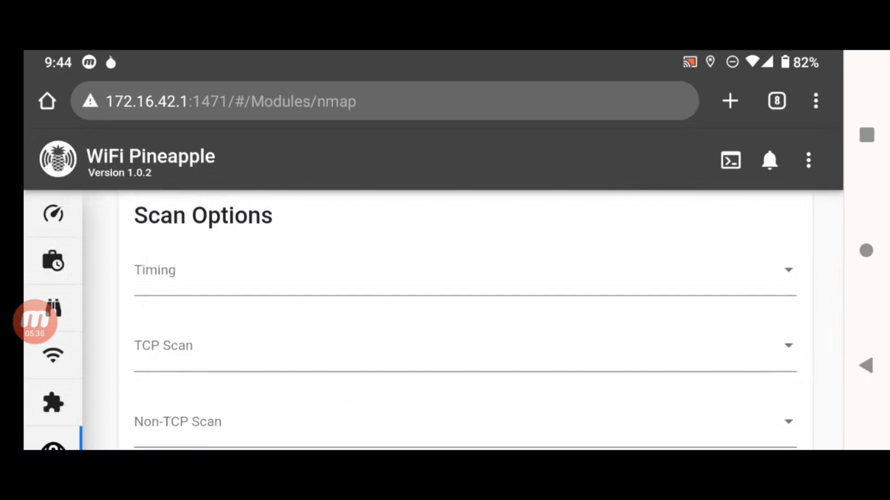
scroll(down, 3)
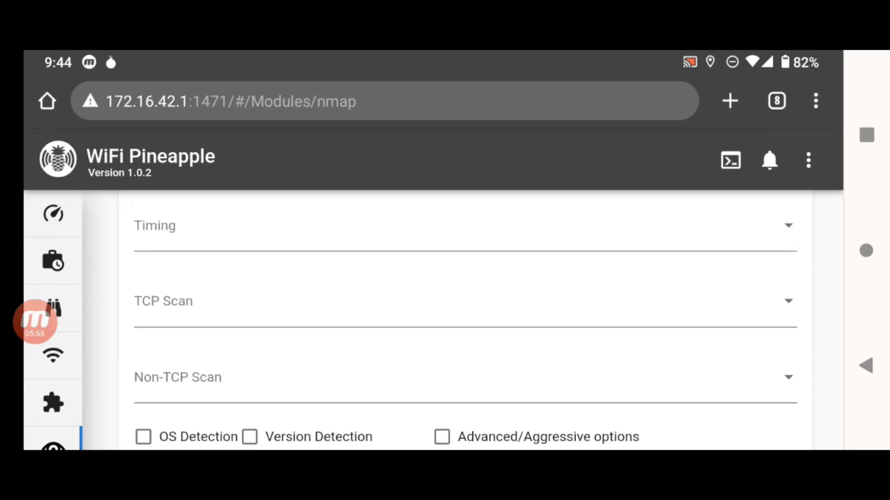
scroll(up, 3)
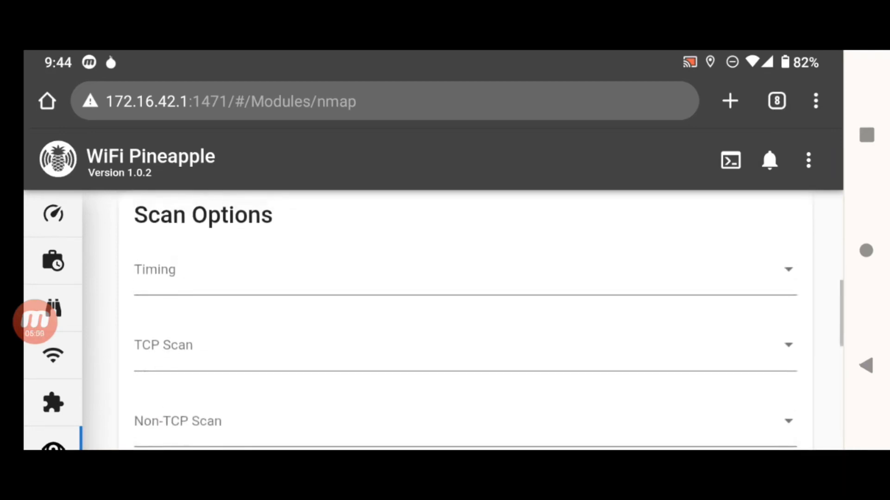
scroll(down, 3)
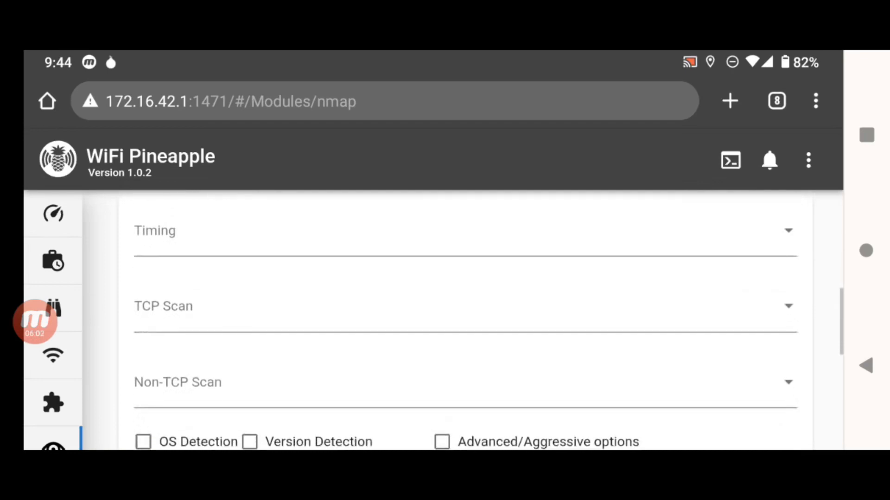
scroll(down, 3)
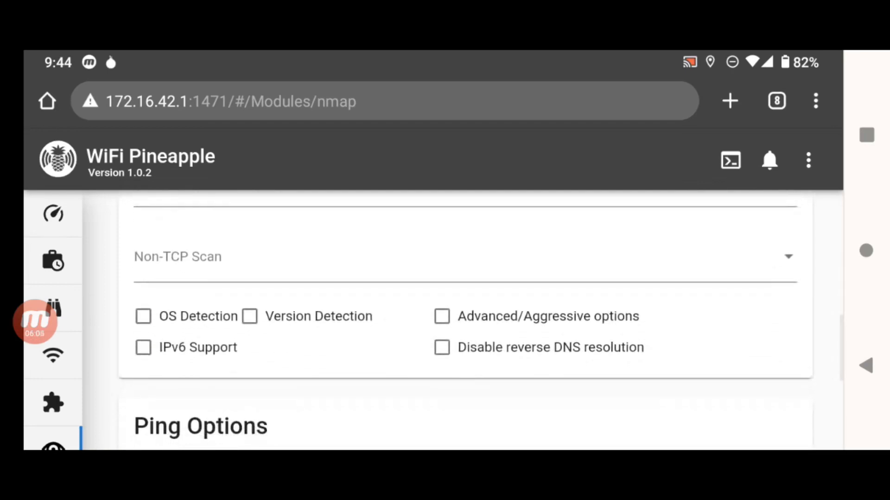
scroll(down, 3)
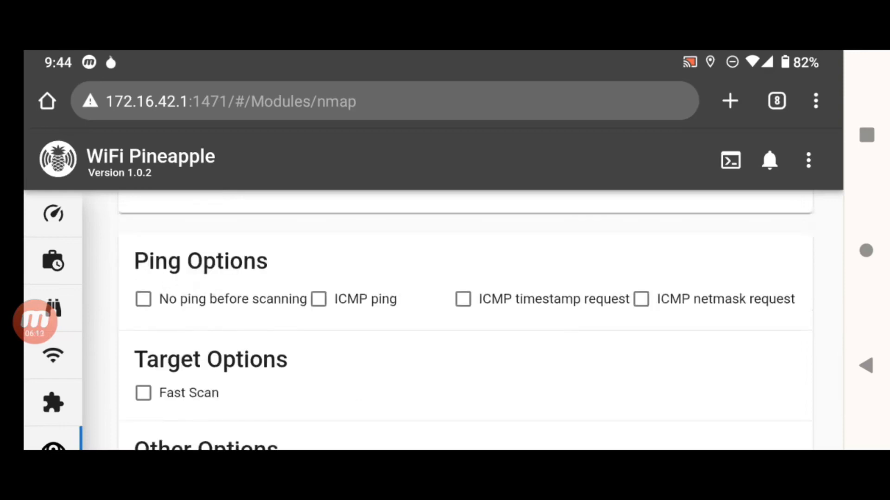
Tick Fast Scan under Target Options, leaving Other Options unticked.
click(143, 394)
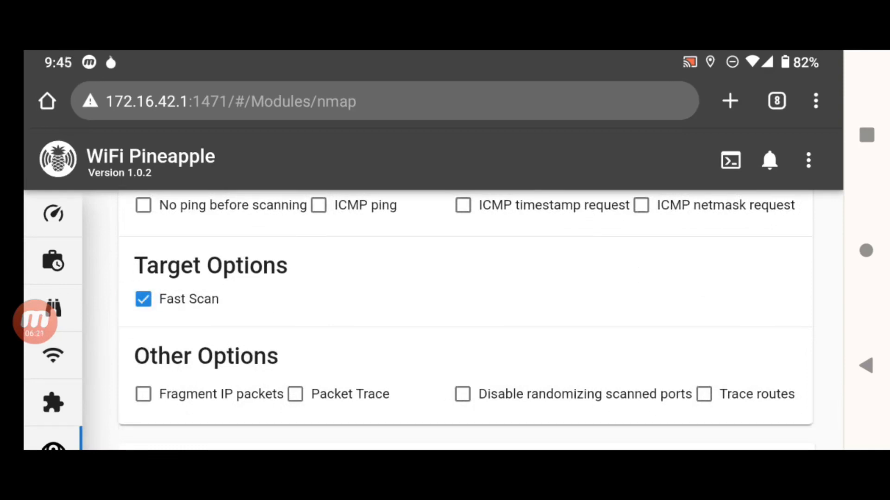
scroll(down, 3)
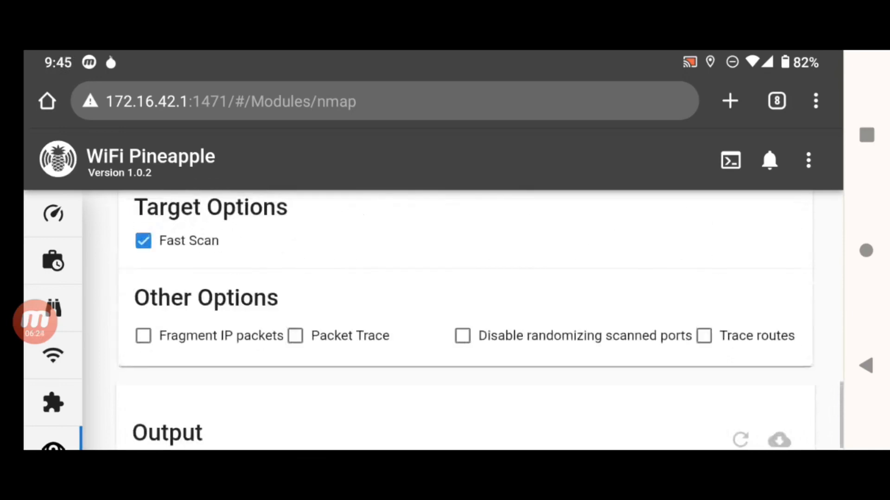
scroll(up, 3)
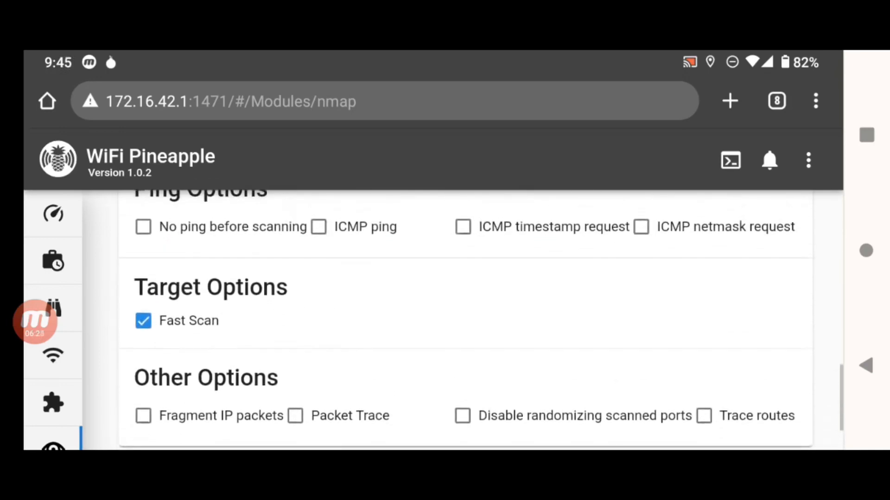